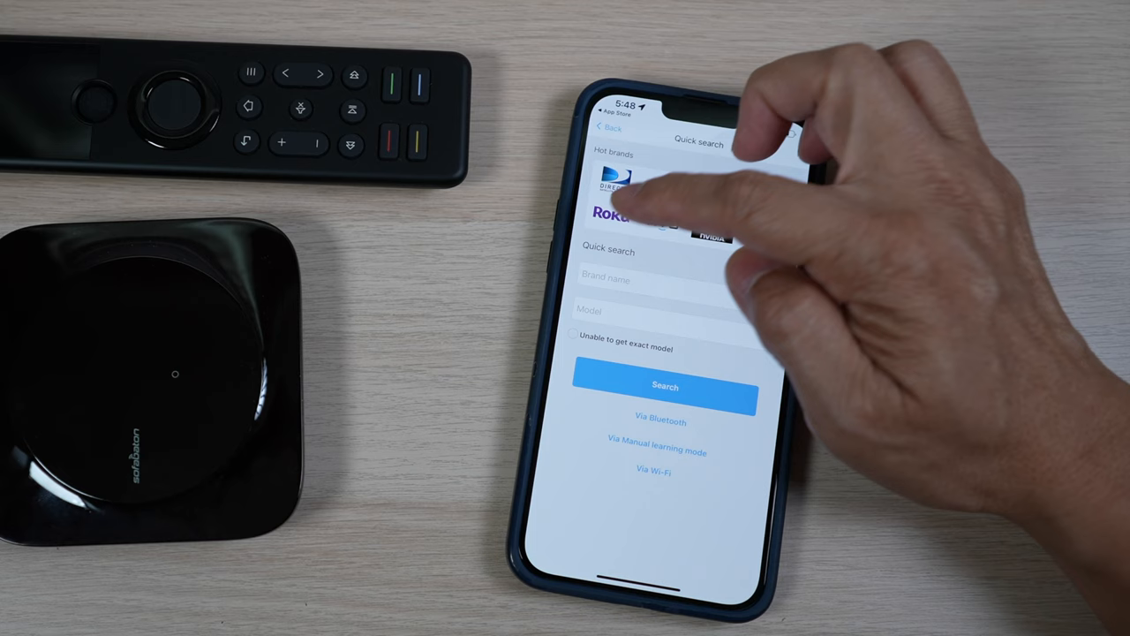
Search the device database for brand Yamaha, model A3060.
{"action": "left_click", "coordinate": [656, 280]}
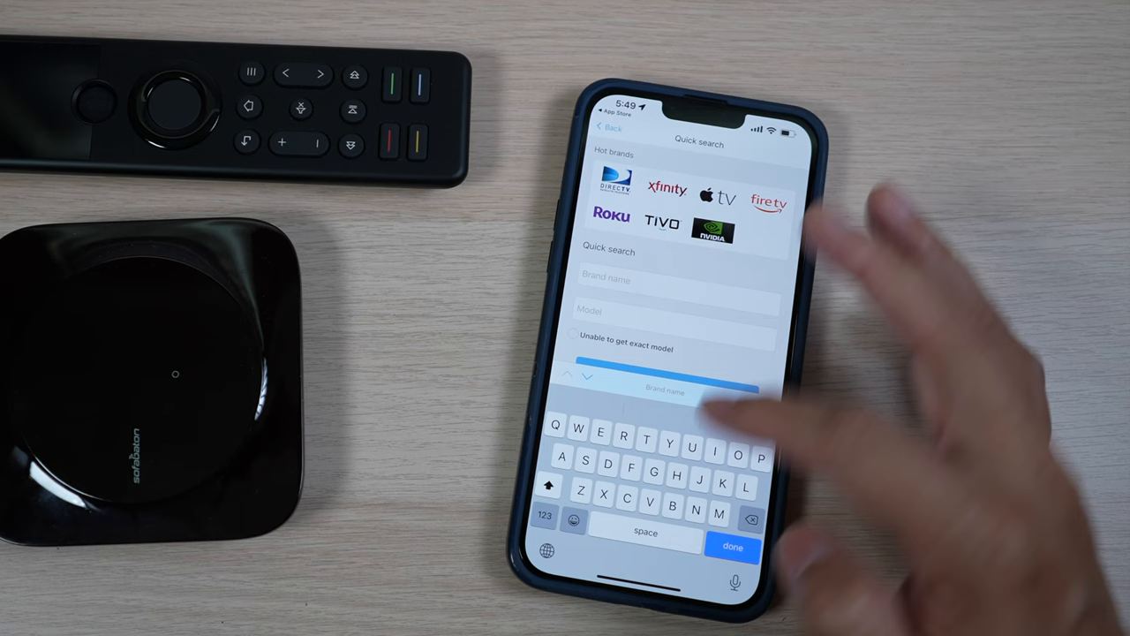
{"action": "left_click", "coordinate": [733, 547]}
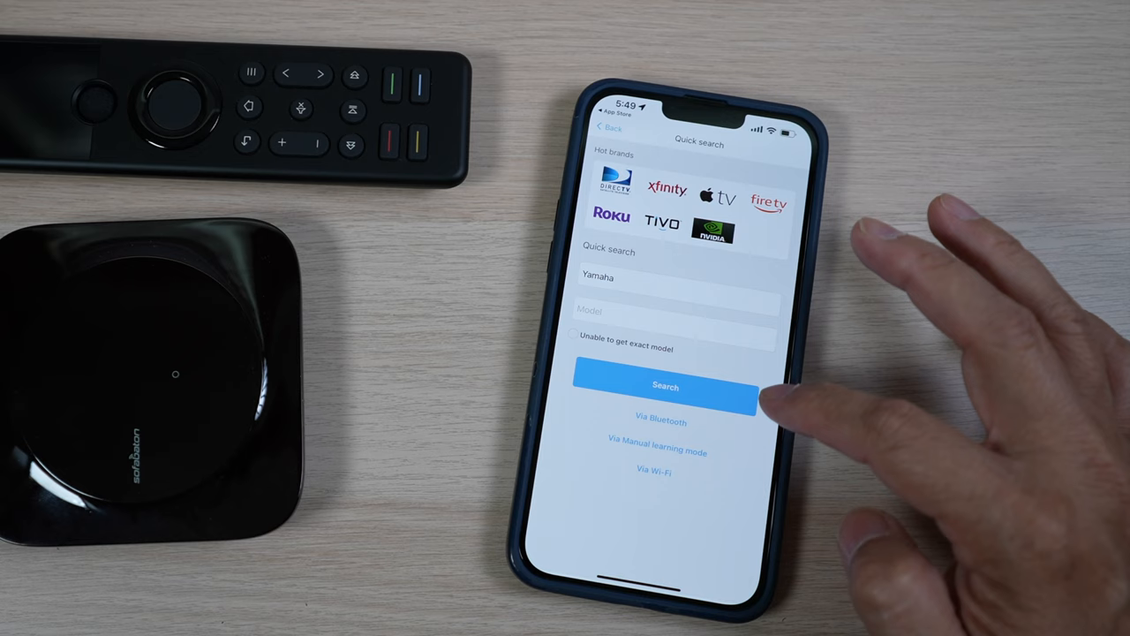
{"action": "type", "text": "A3060"}
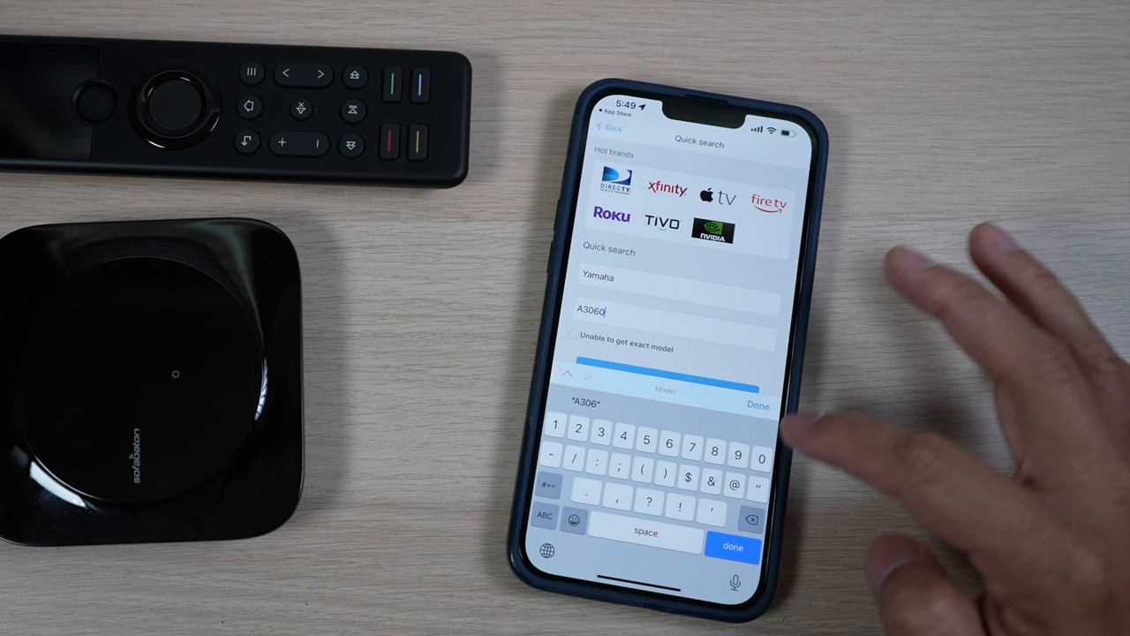
{"action": "left_click", "coordinate": [734, 548]}
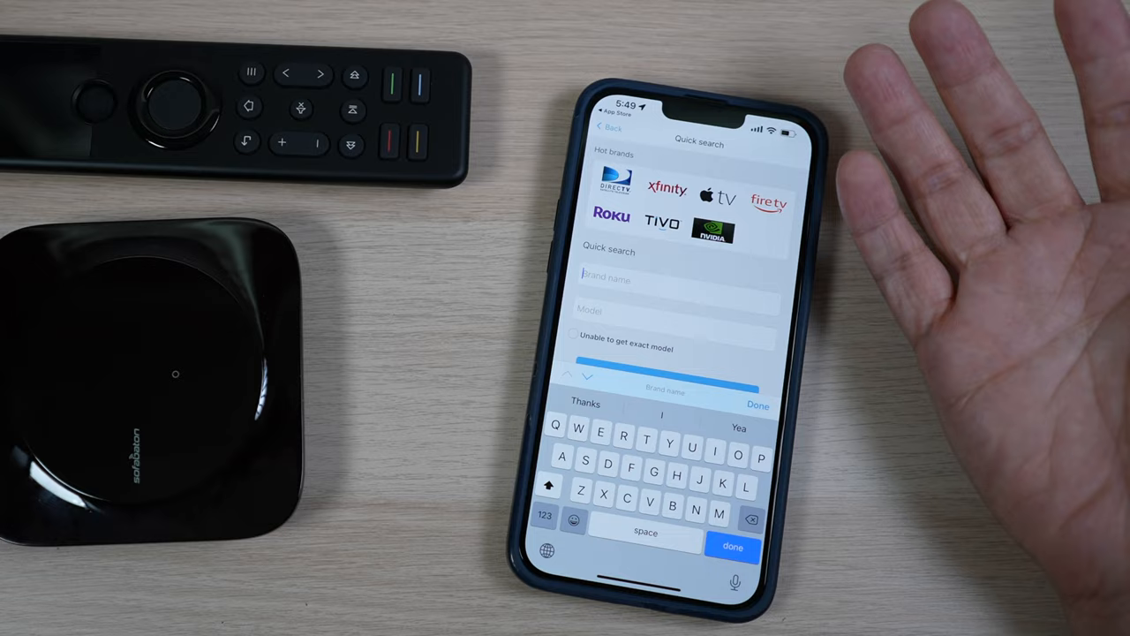
Search for brand Sony, model PlayStation, then reject the suggested models to add it manually.
{"action": "type", "text": "Sony"}
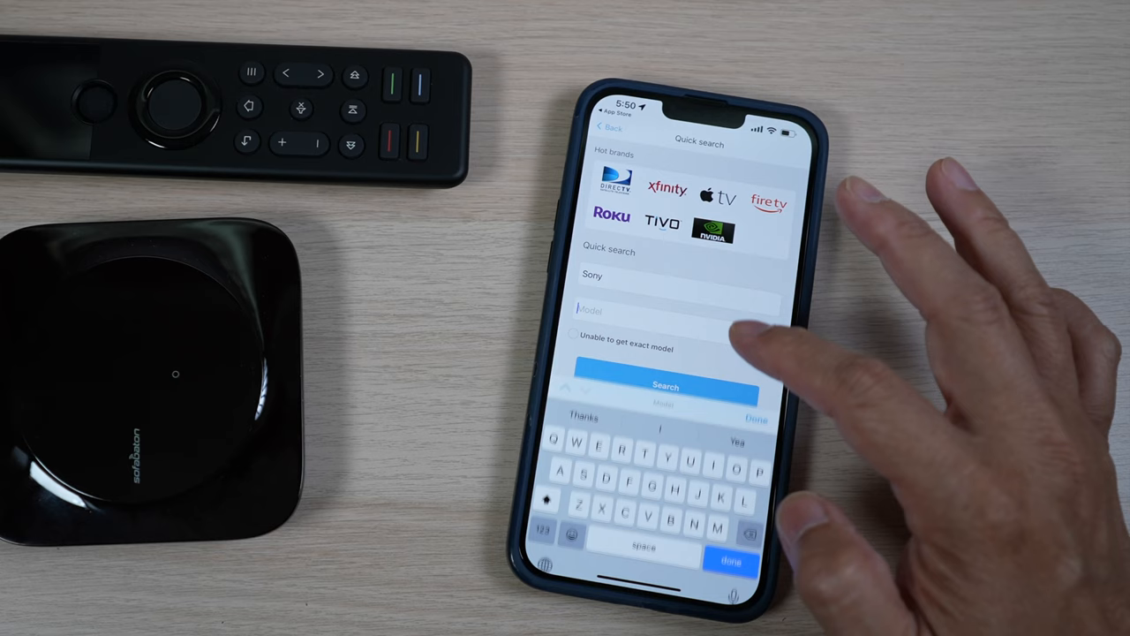
{"action": "type", "text": "PlayStation"}
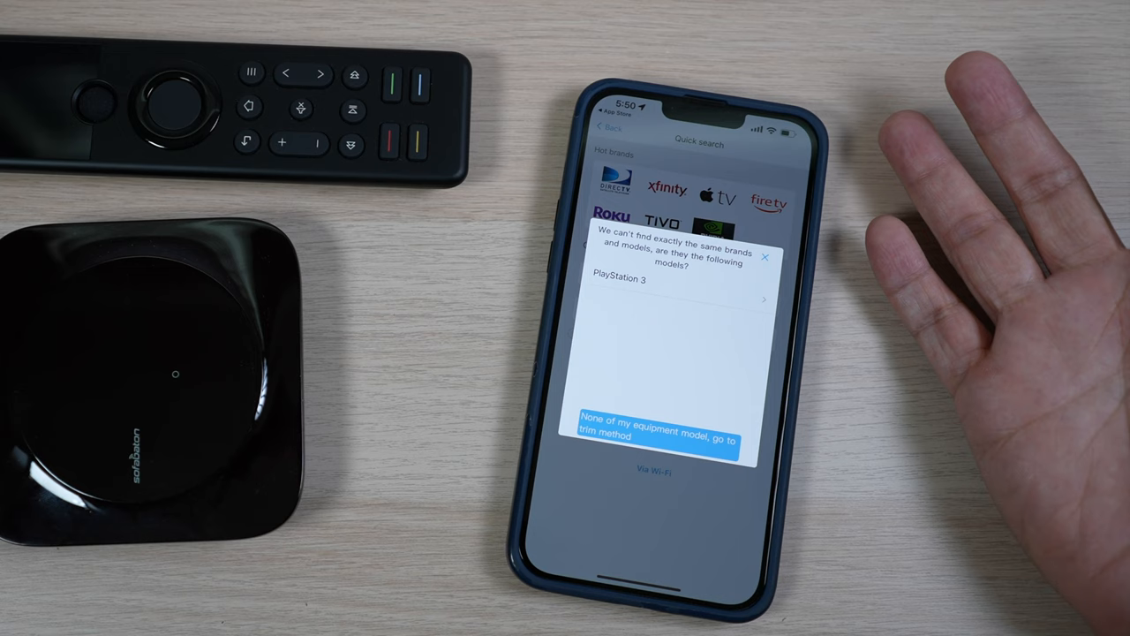
{"action": "left_click", "coordinate": [656, 425]}
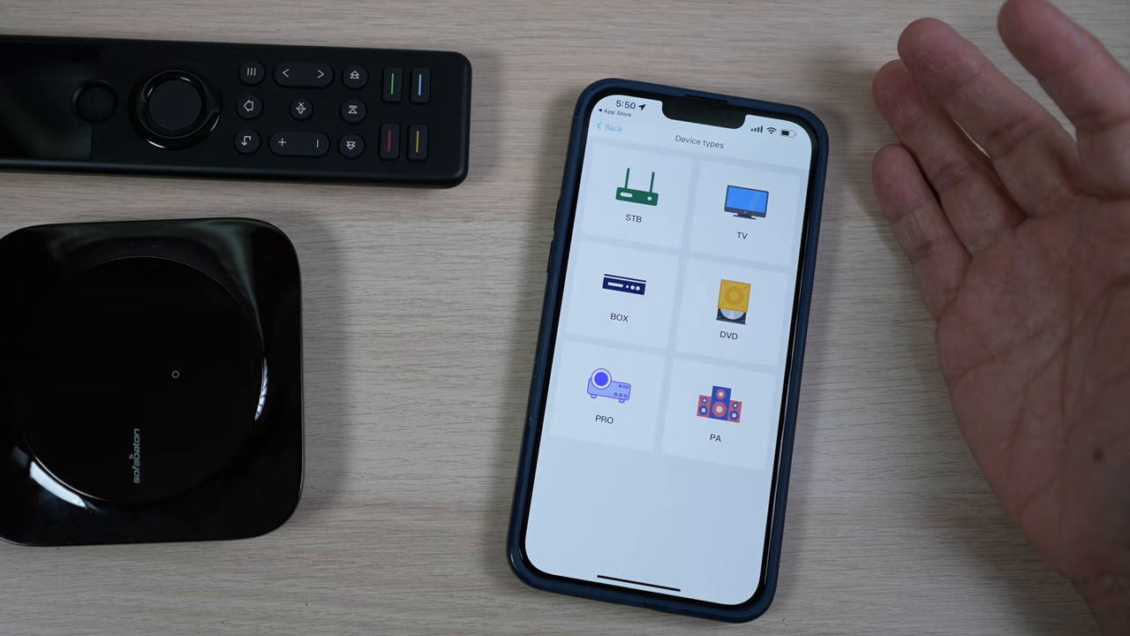
Choose a device type for the Sony device from the Device types list.
{"action": "left_click", "coordinate": [632, 203]}
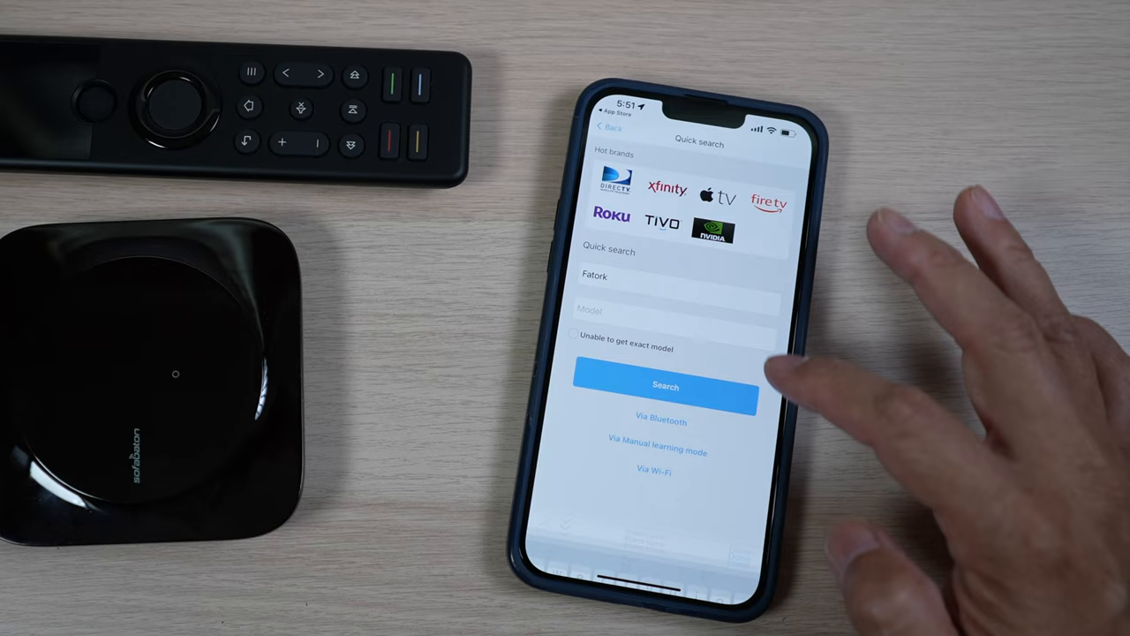
Run the quick search for the newly entered brand name.
{"action": "left_click", "coordinate": [666, 385]}
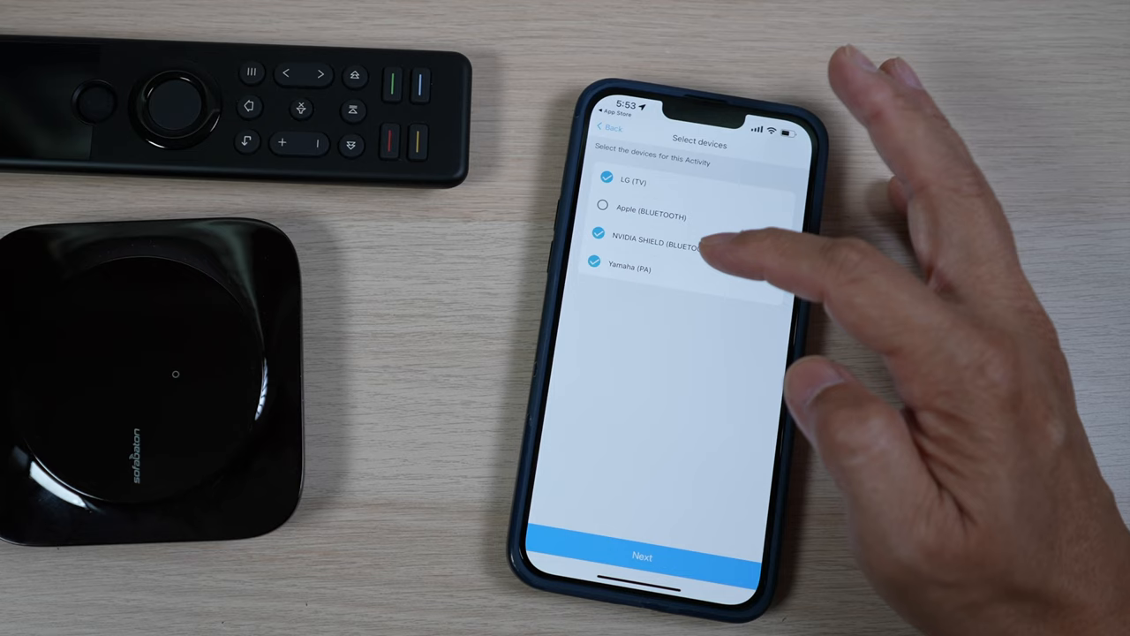
Include NVIDIA SHIELD alongside LG TV and Yamaha, switching sources by the number keys.
{"action": "left_click", "coordinate": [642, 558]}
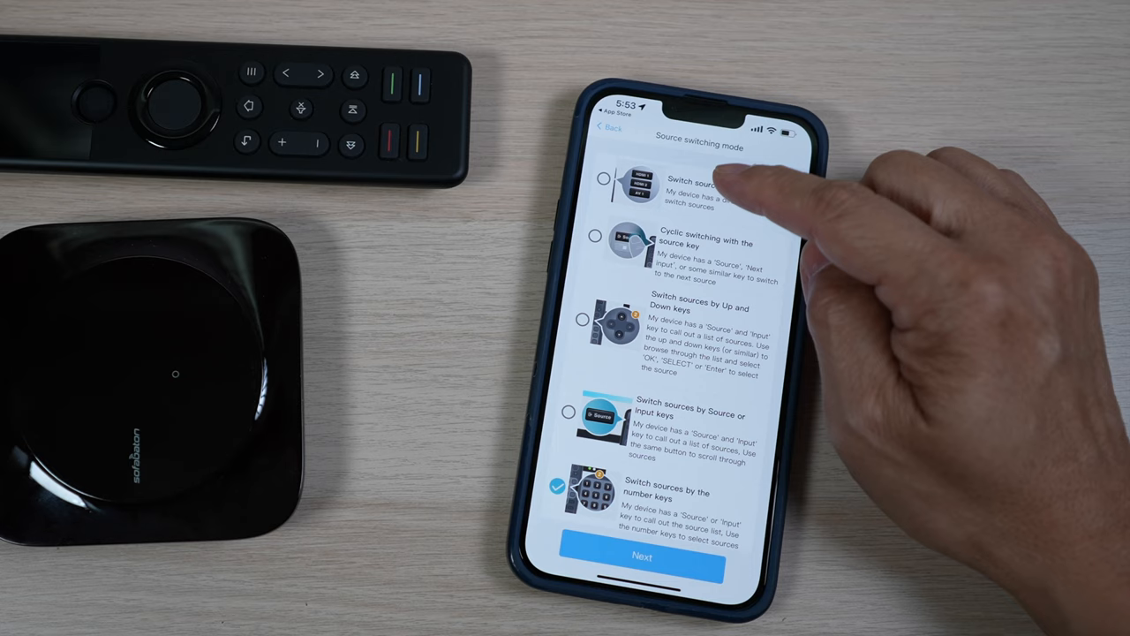
{"action": "left_click", "coordinate": [646, 564]}
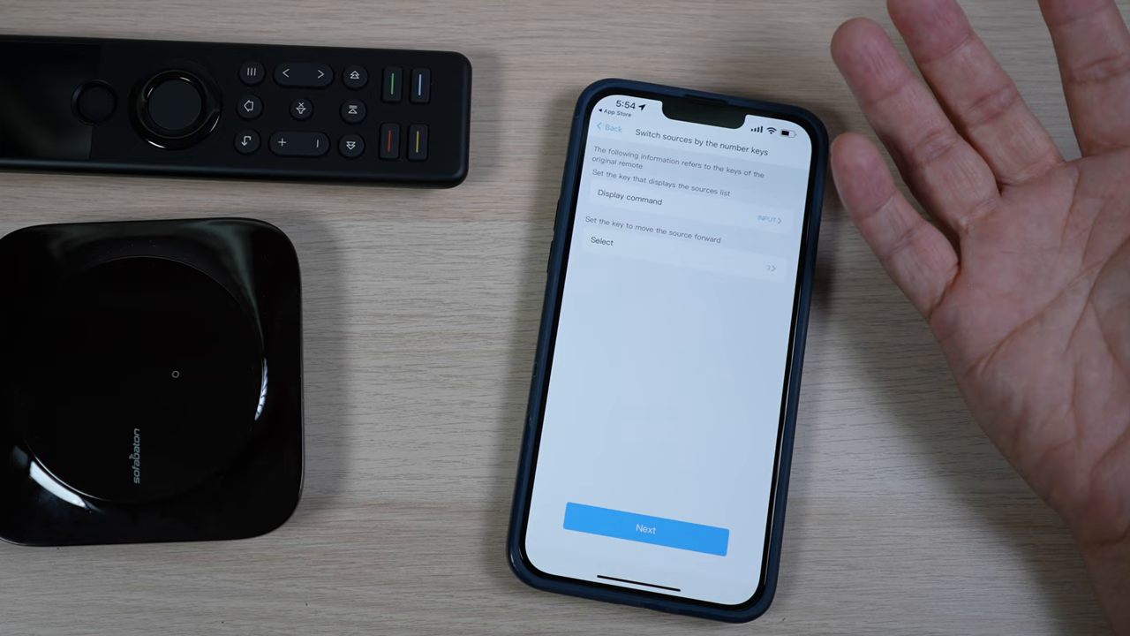
Confirm all devices power on and assign the remaining keys to an input device.
{"action": "left_click", "coordinate": [646, 530]}
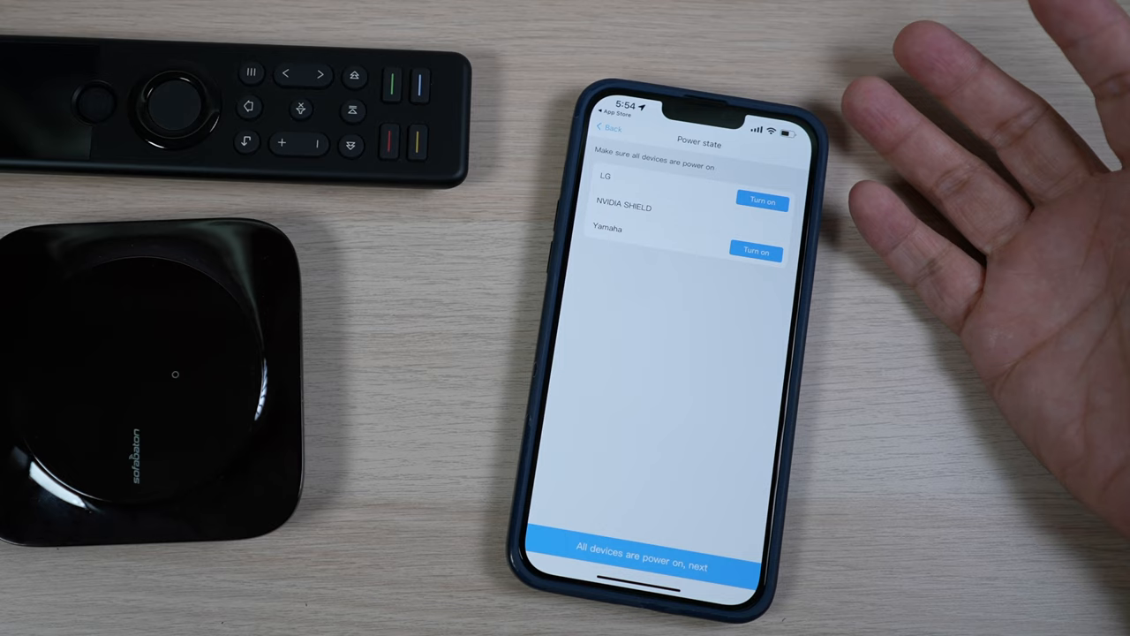
{"action": "left_click", "coordinate": [642, 568]}
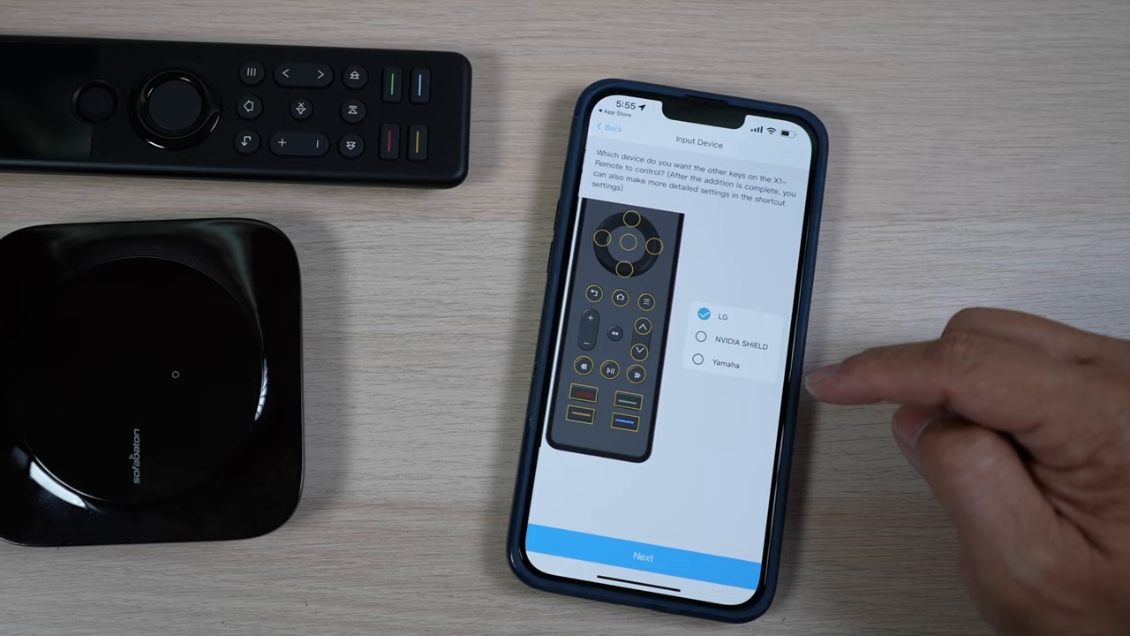
{"action": "left_click", "coordinate": [643, 556]}
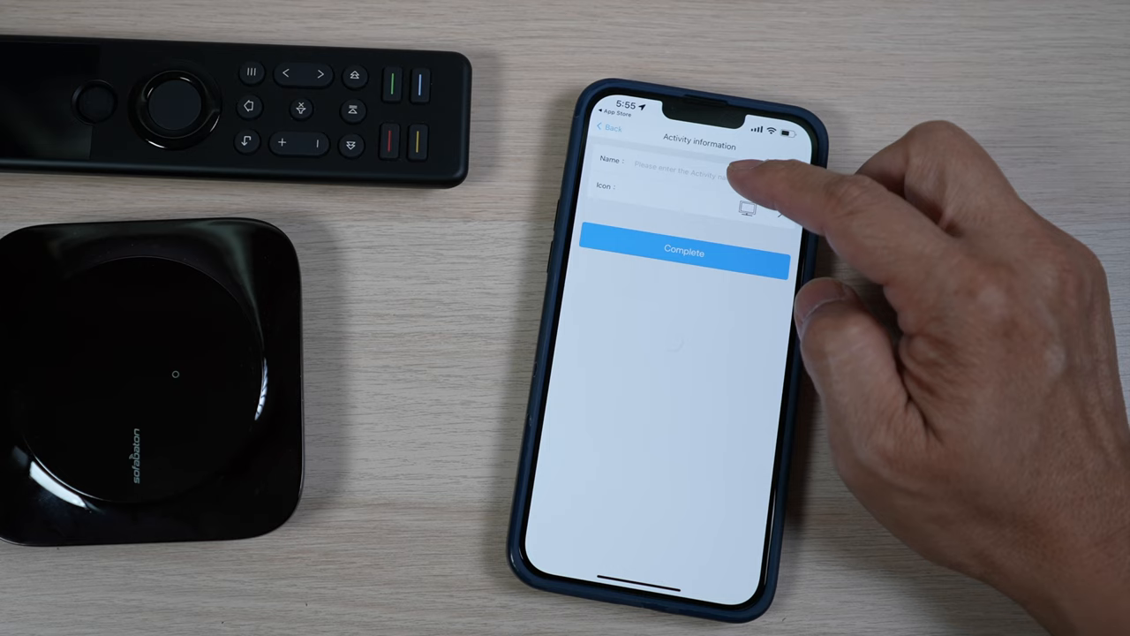
Name the activity 'watch NVIDIA shield'.
{"action": "type", "text": "watch NVIDIA shield"}
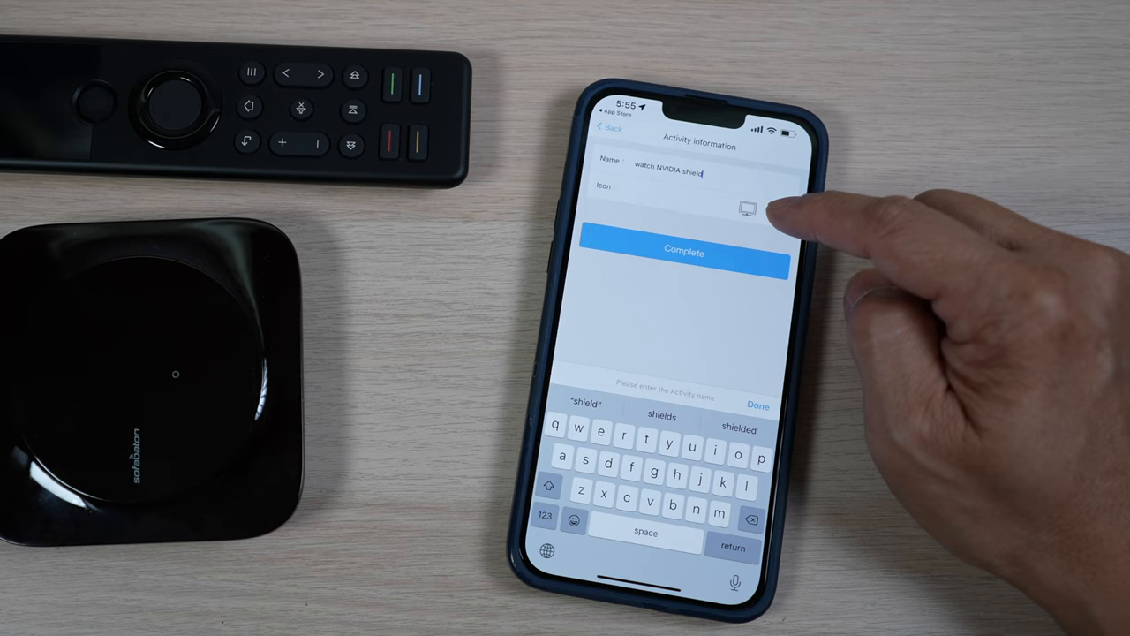